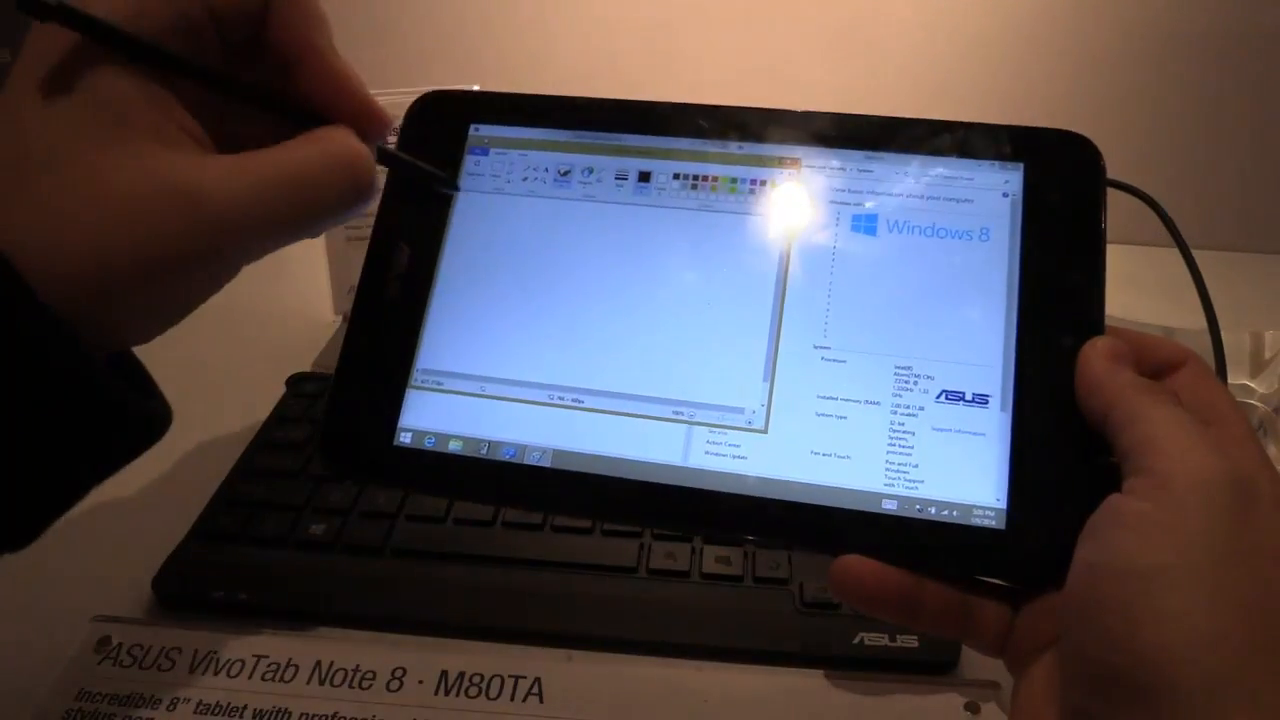
# - Scroll the Start screen right to reveal the ASUS apps beside the Netflix, Kindle and Office tiles
pyautogui.moveTo(480, 200); pyautogui.dragTo(530, 230)
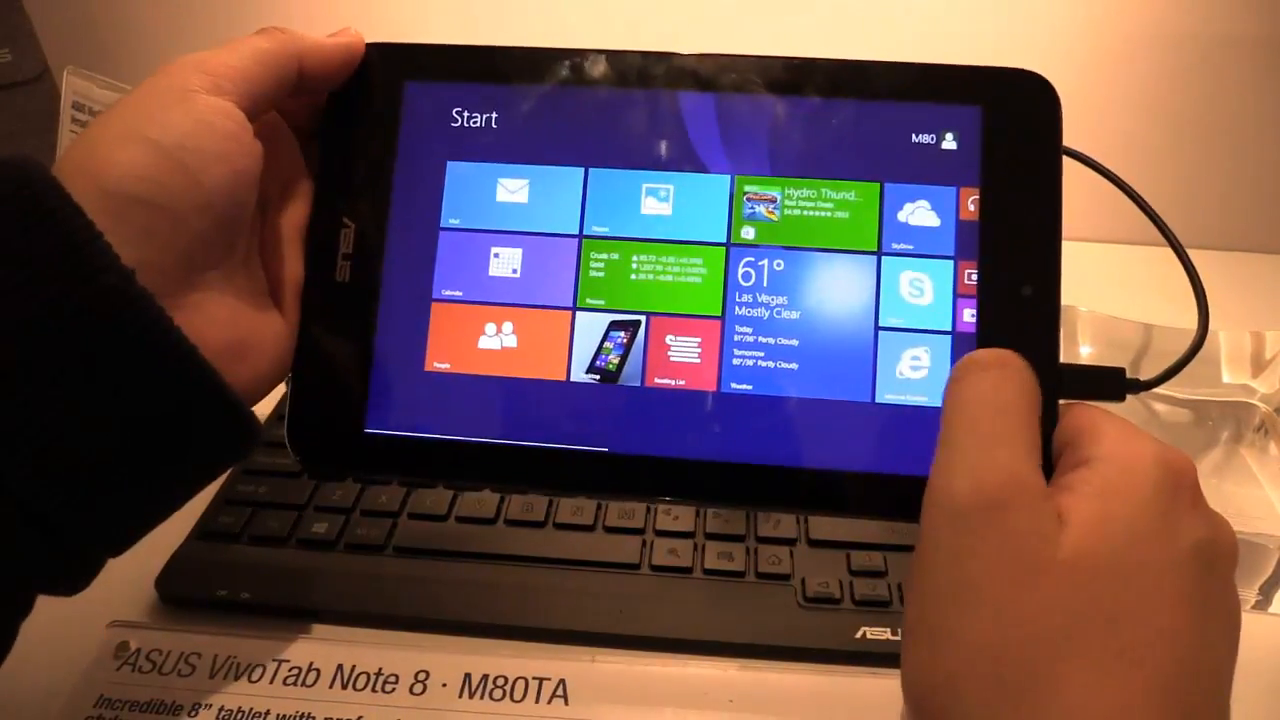
pyautogui.hscroll(3)
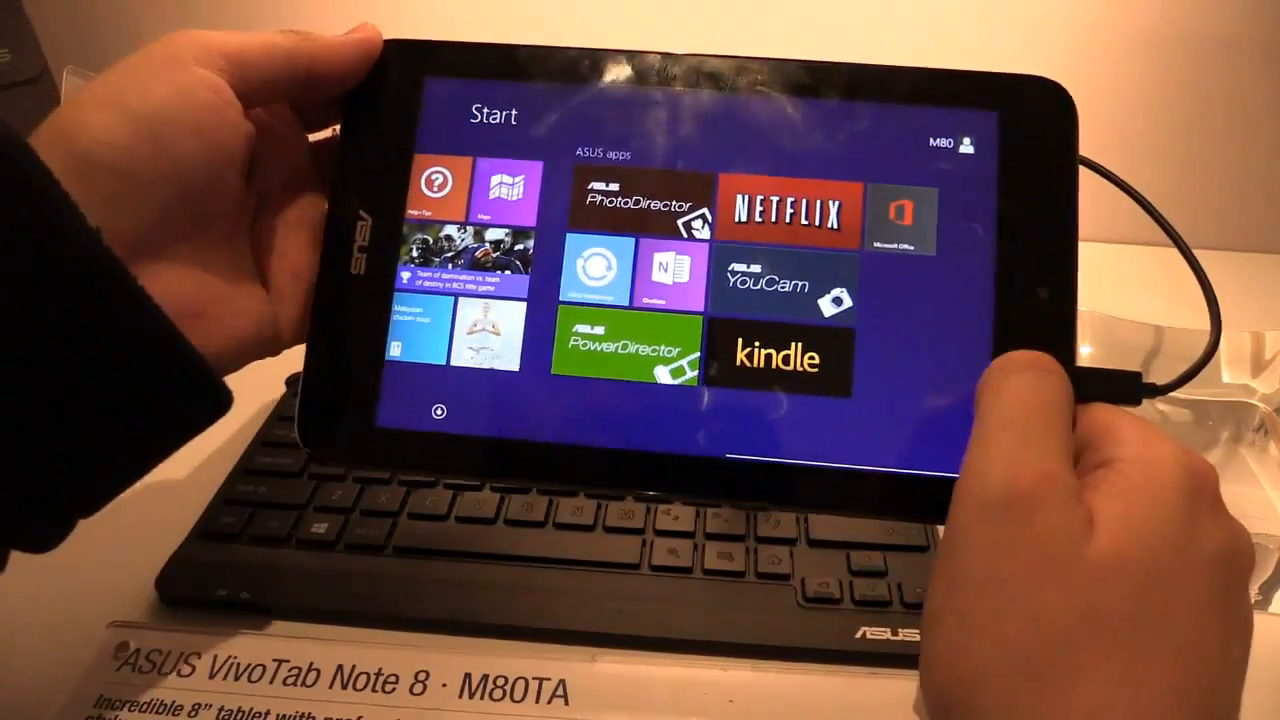